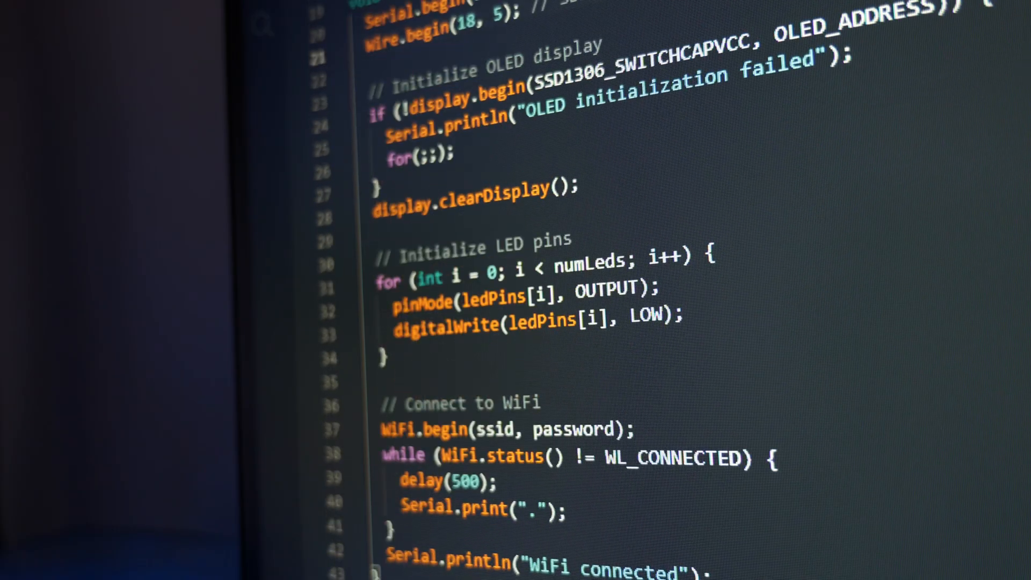
scroll("down", 3)
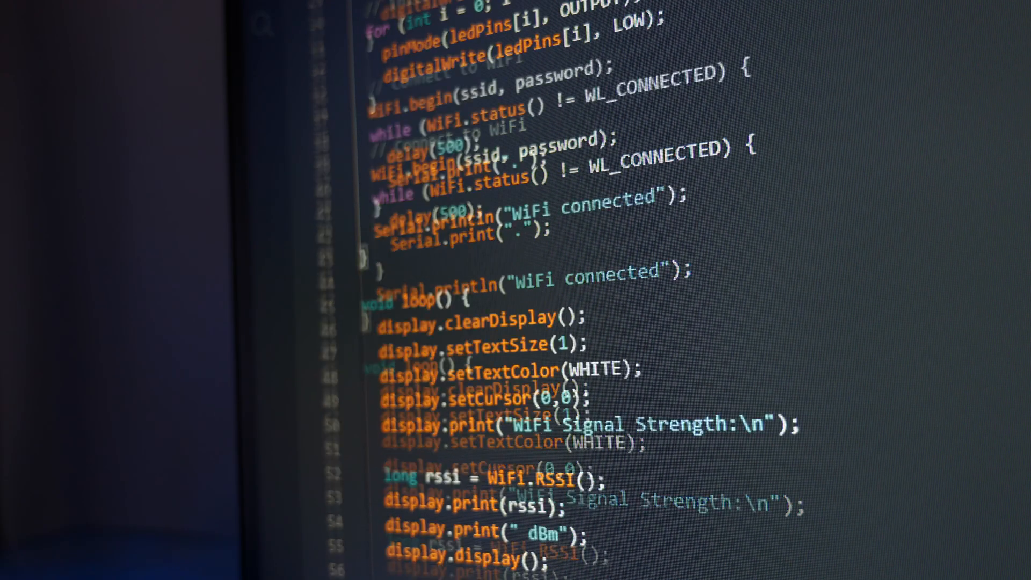
scroll("down", 3)
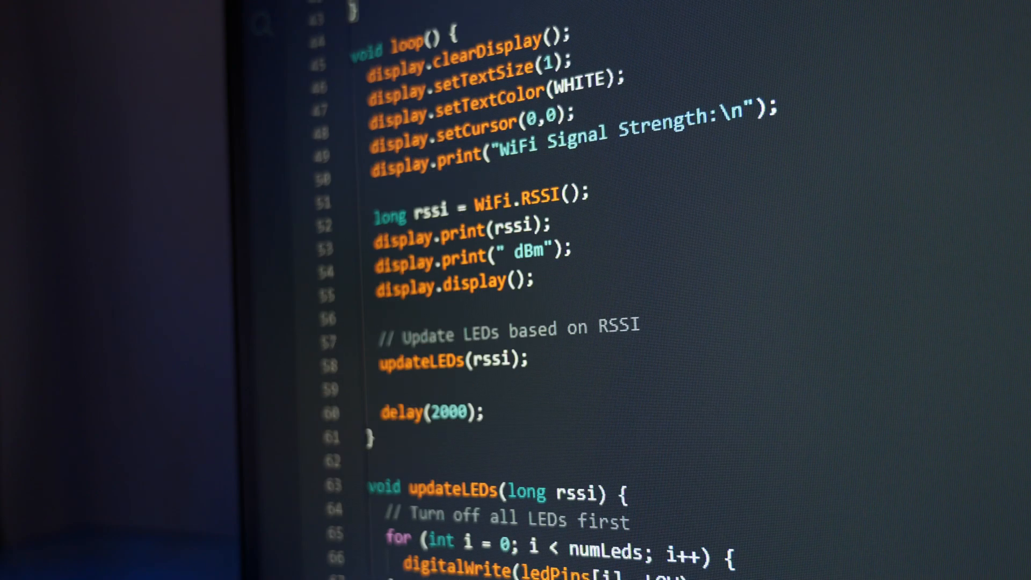